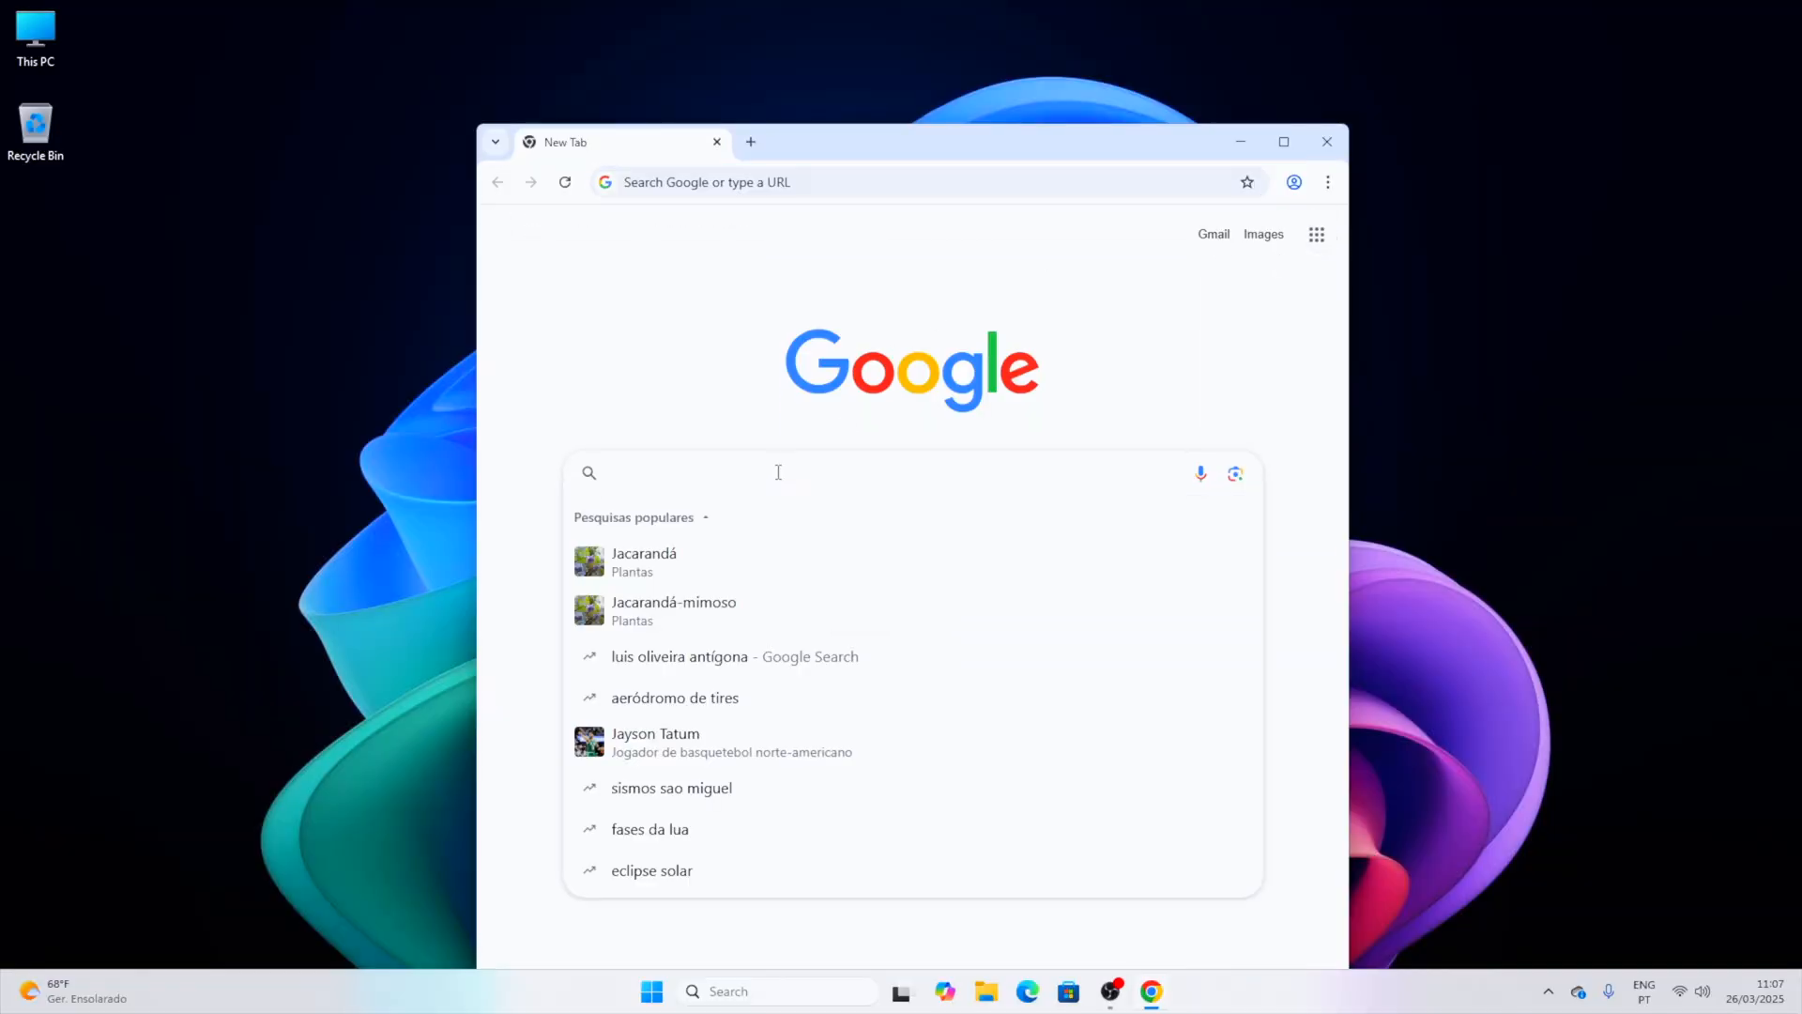
Step: Search Google for 'geekbench 6' and open the 'Geekbench 6 - Cross-Platform Benchmark' result
type("geekbench 6")
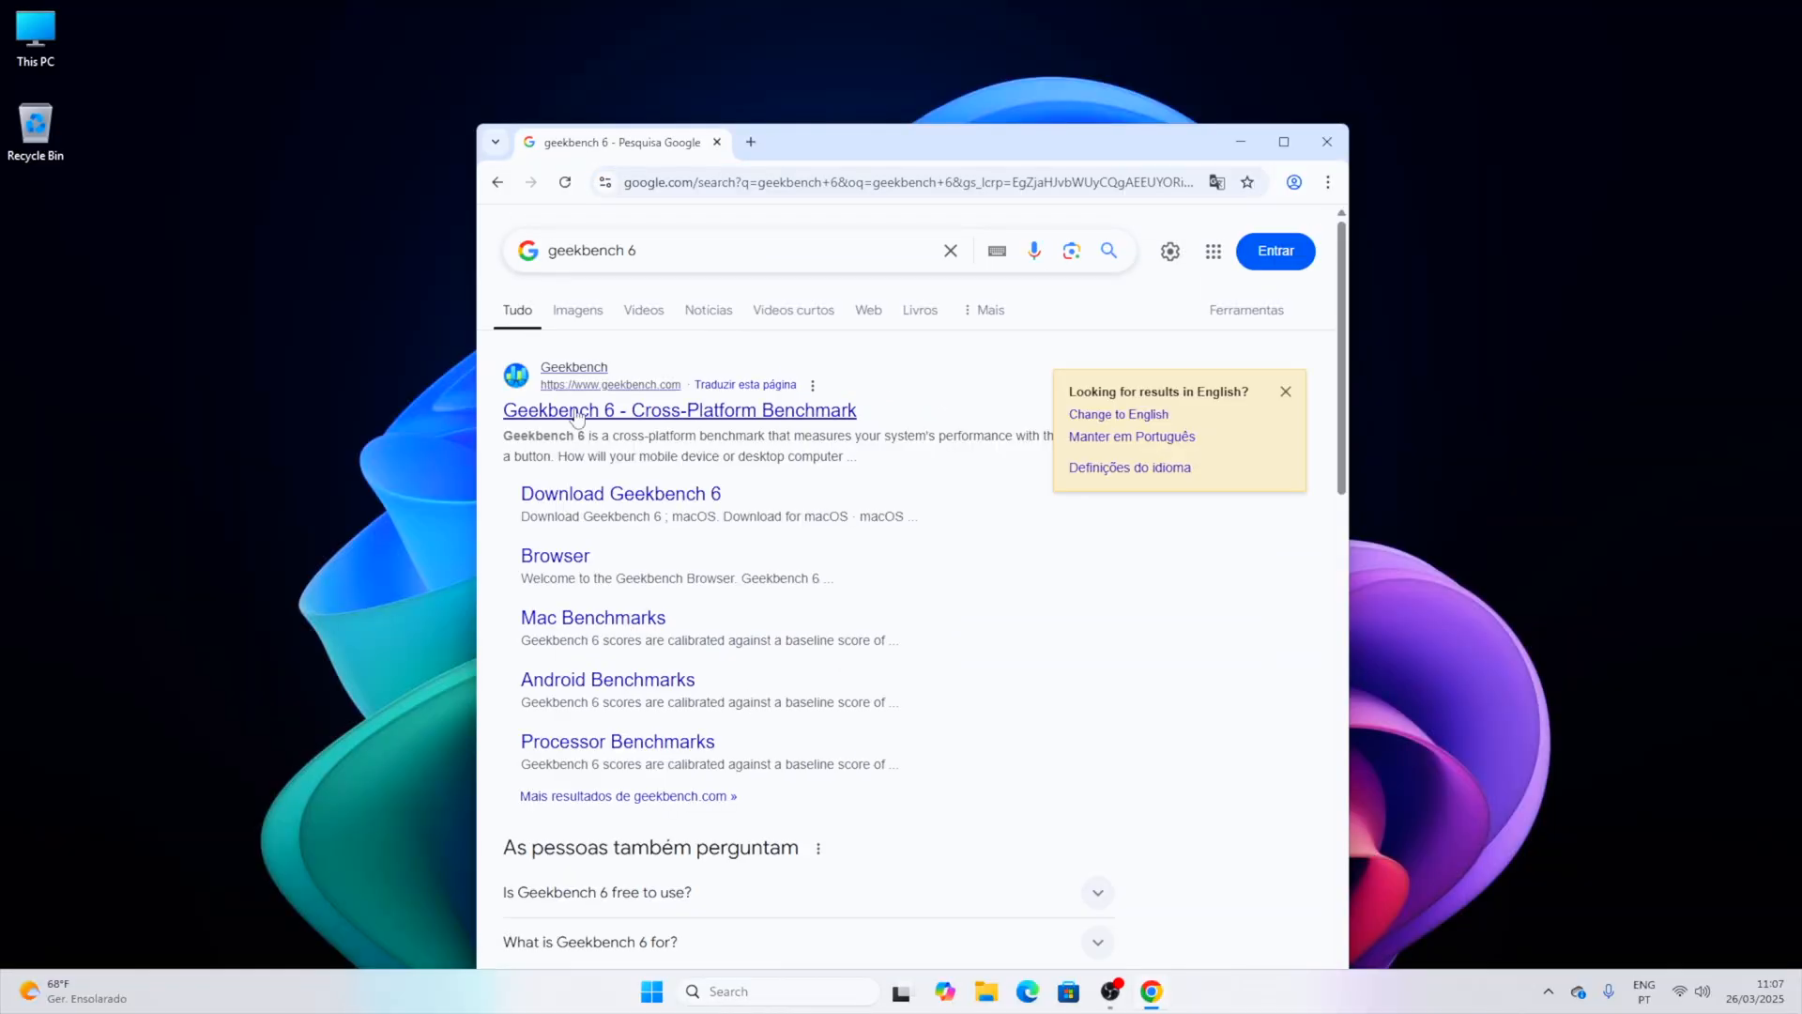
left_click(680, 410)
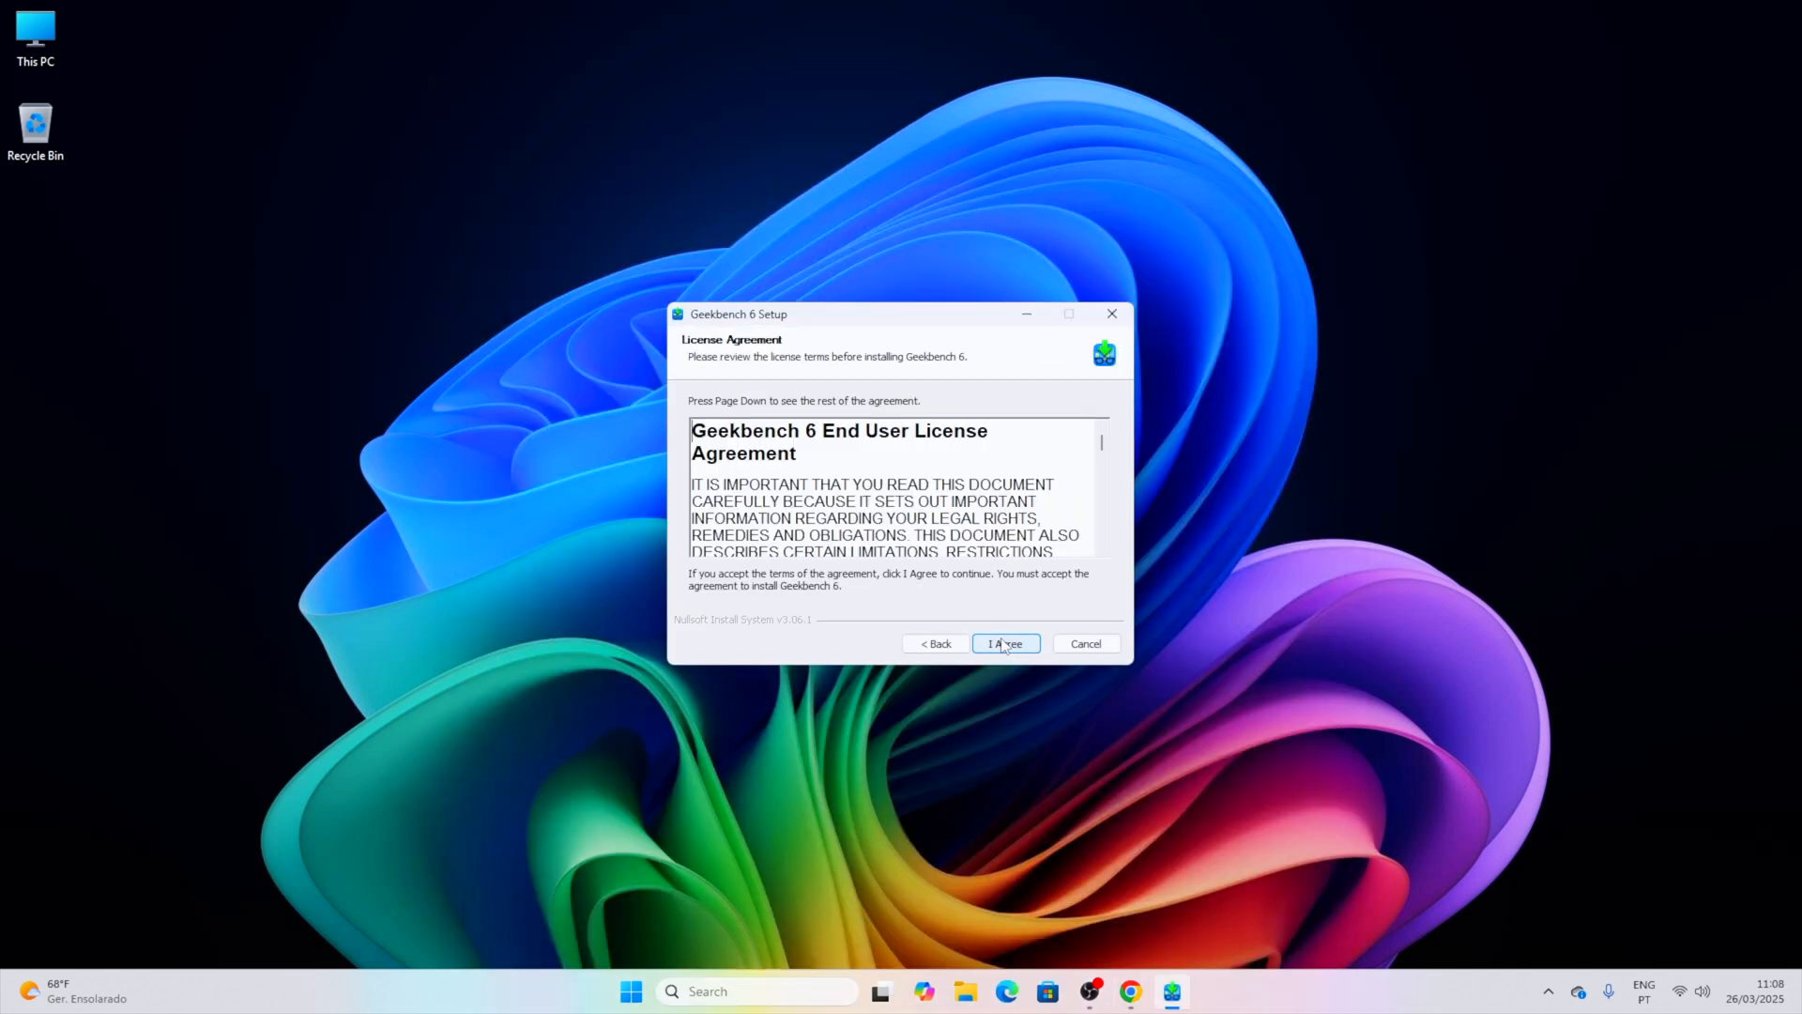
Step: Accept the Geekbench 6 license agreement with 'I Agree' to reach the Start Menu folder page
left_click(1003, 642)
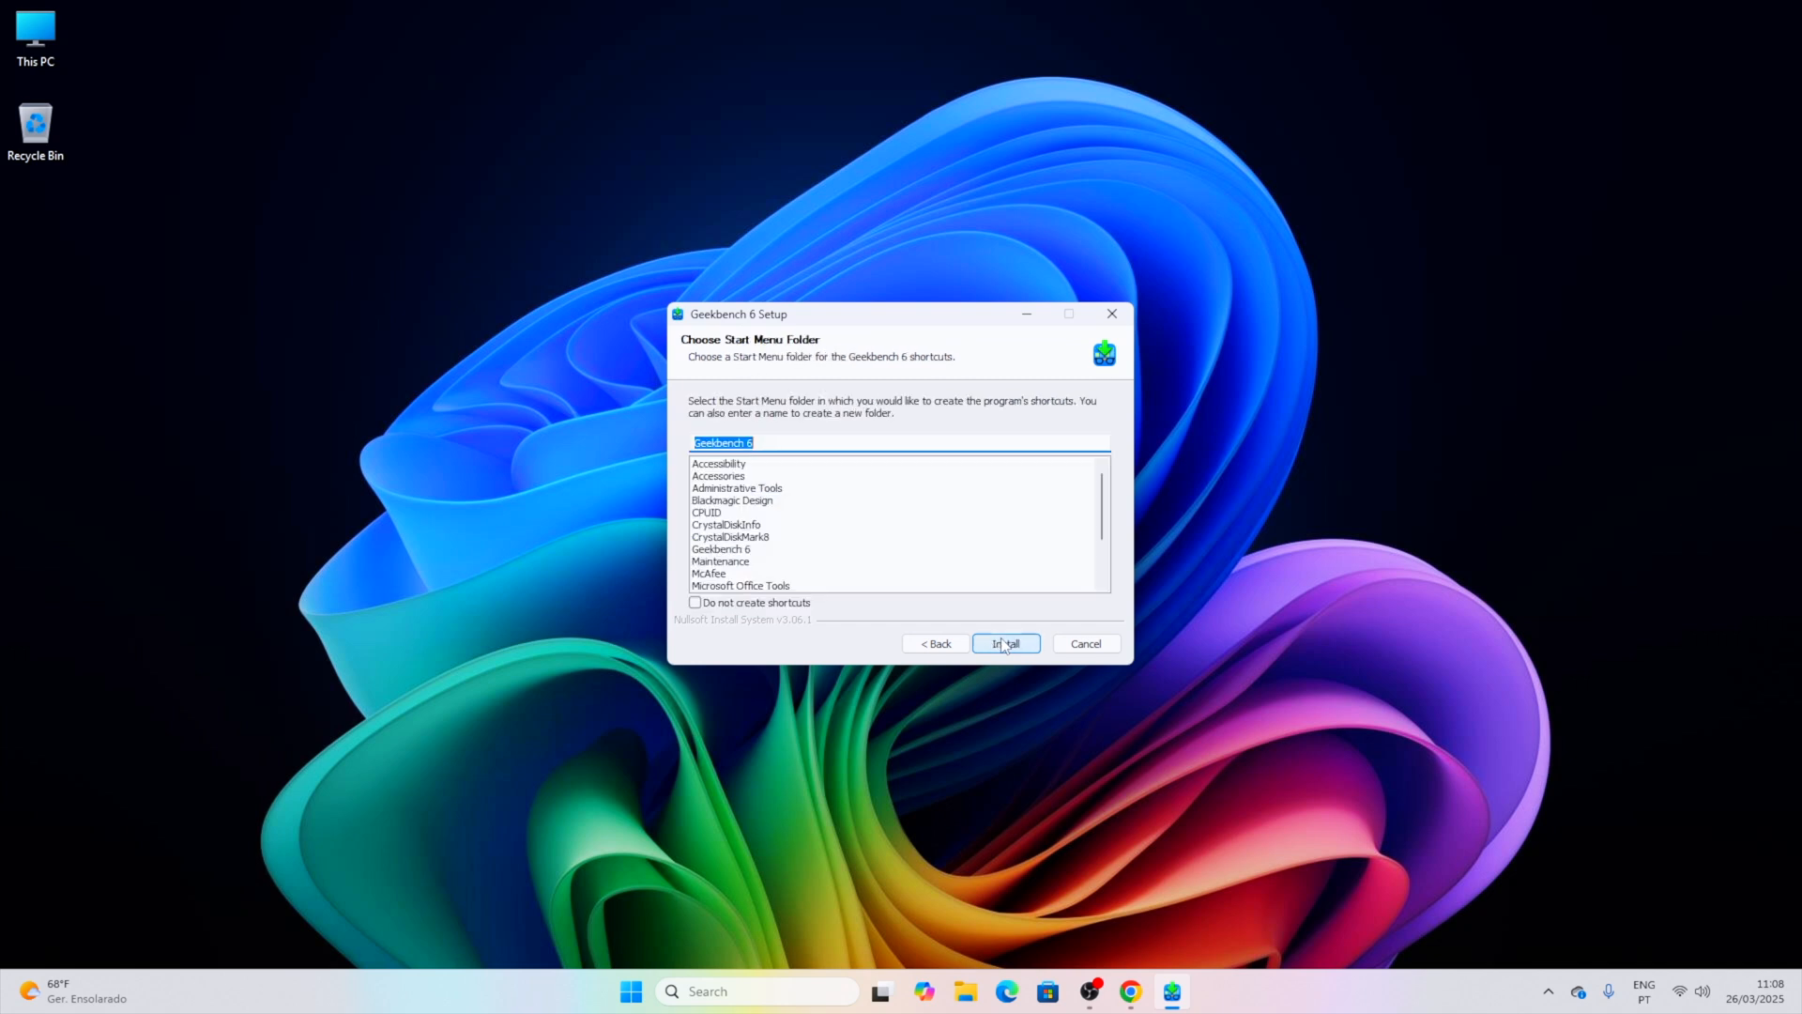